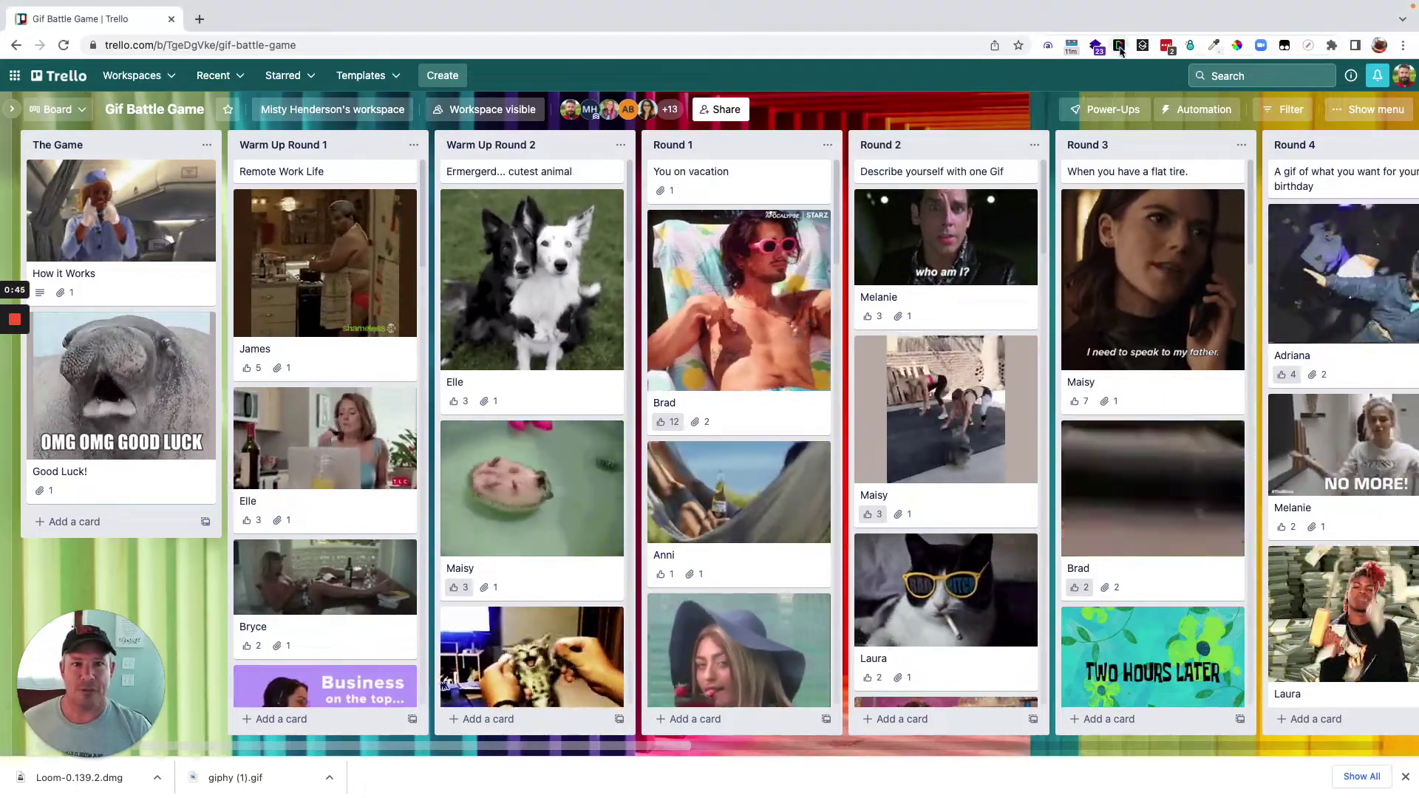
Search GIPHY for Chrome for 'remote work' GIFs and browse the results.
click(1120, 44)
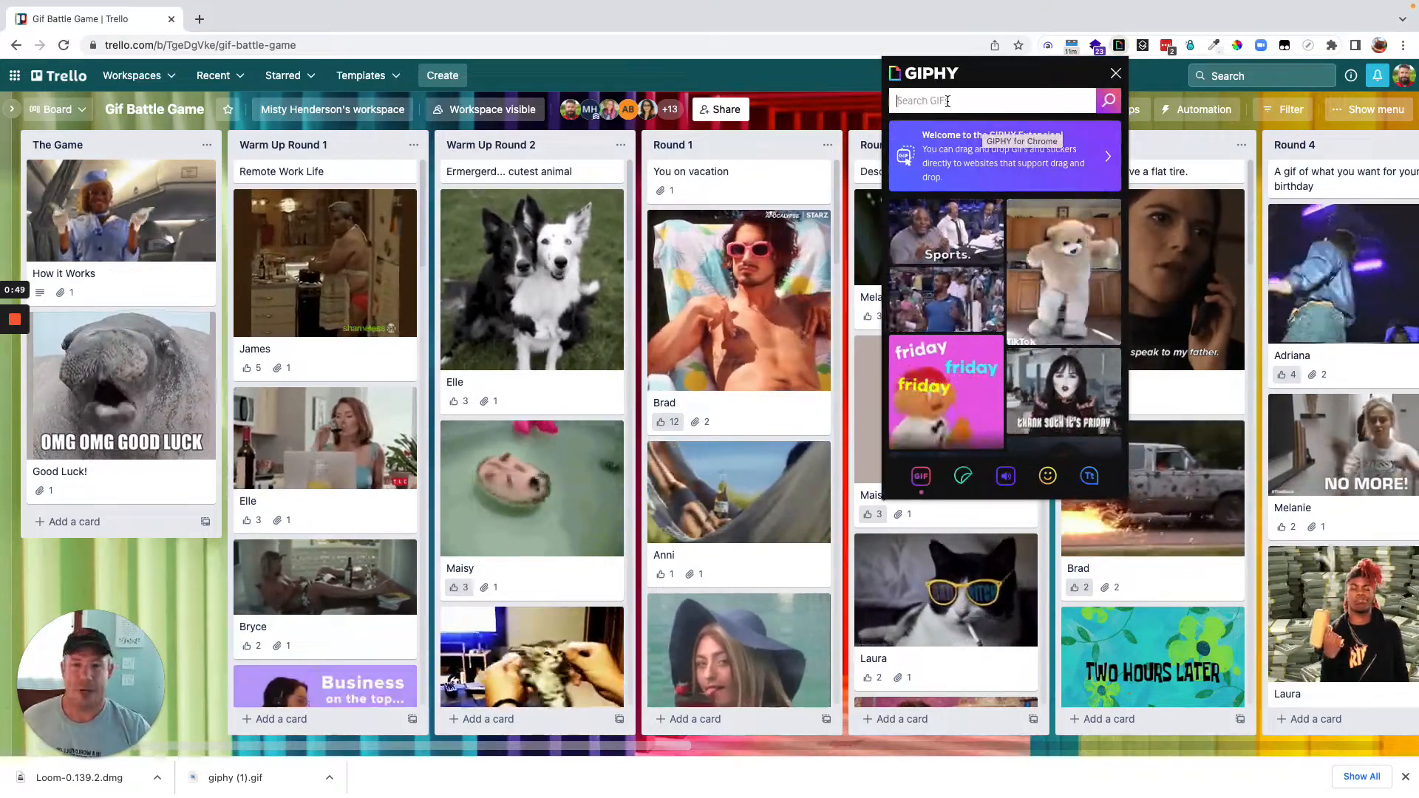
text(remote work life)
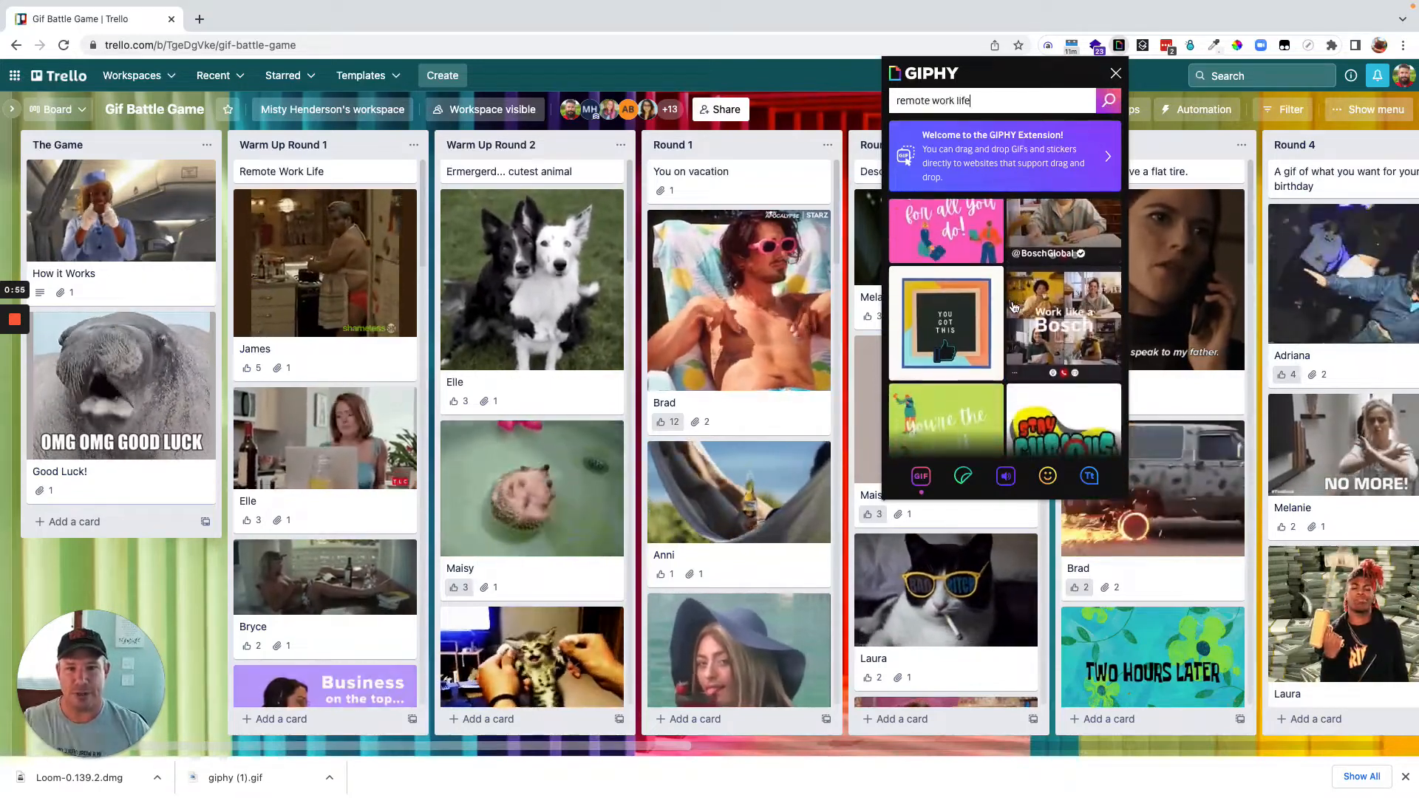
scroll(down, 3)
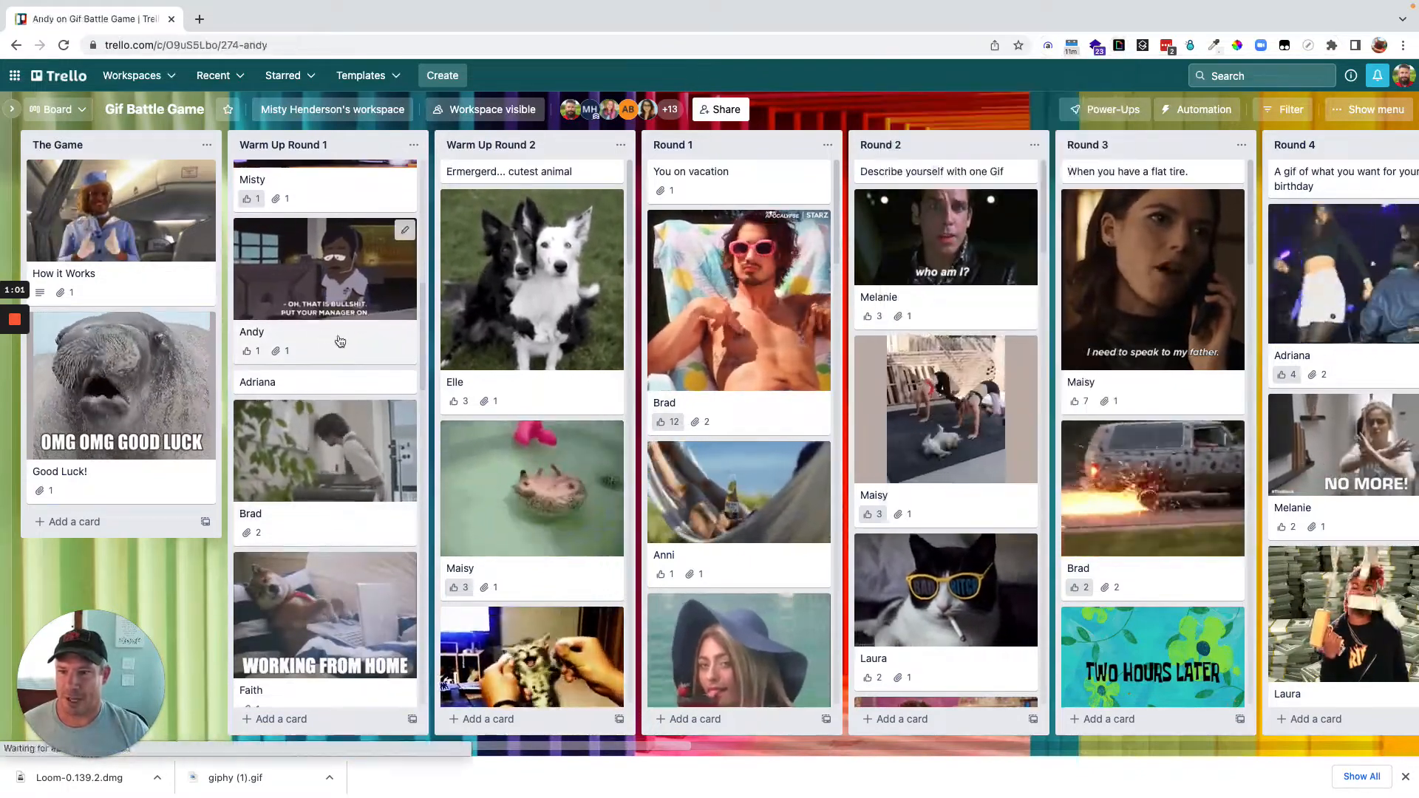
click(325, 267)
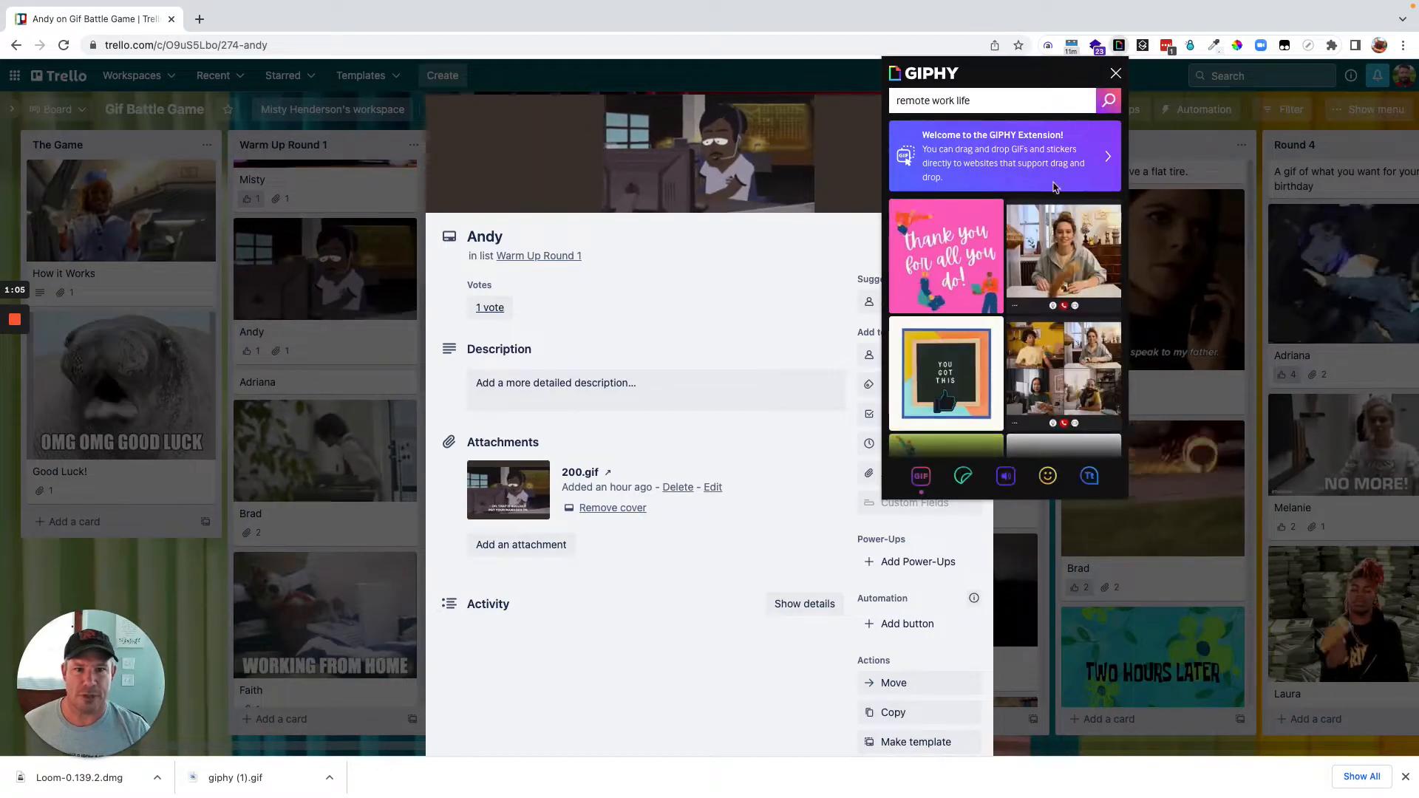
drag(1062, 256, 688, 408)
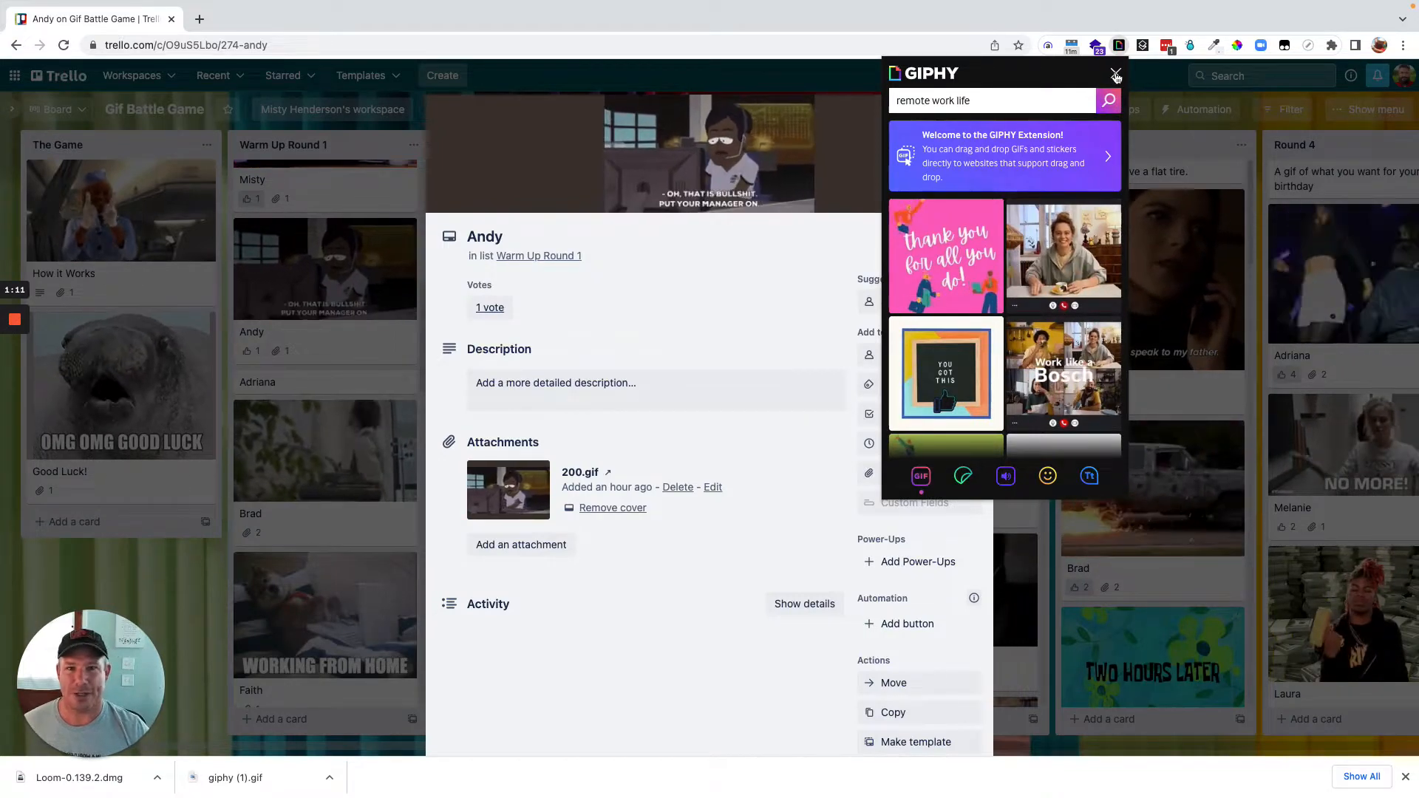
click(1115, 75)
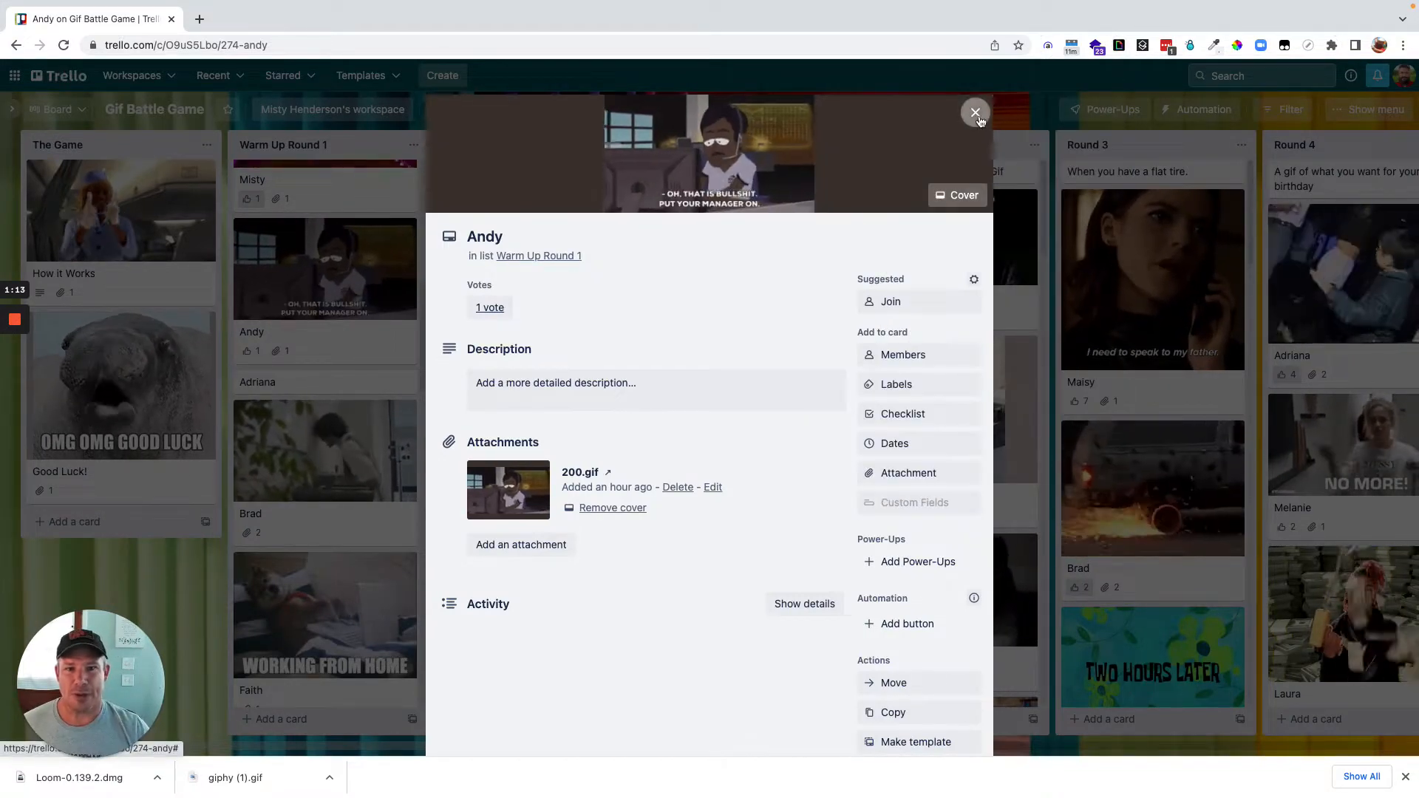
click(975, 112)
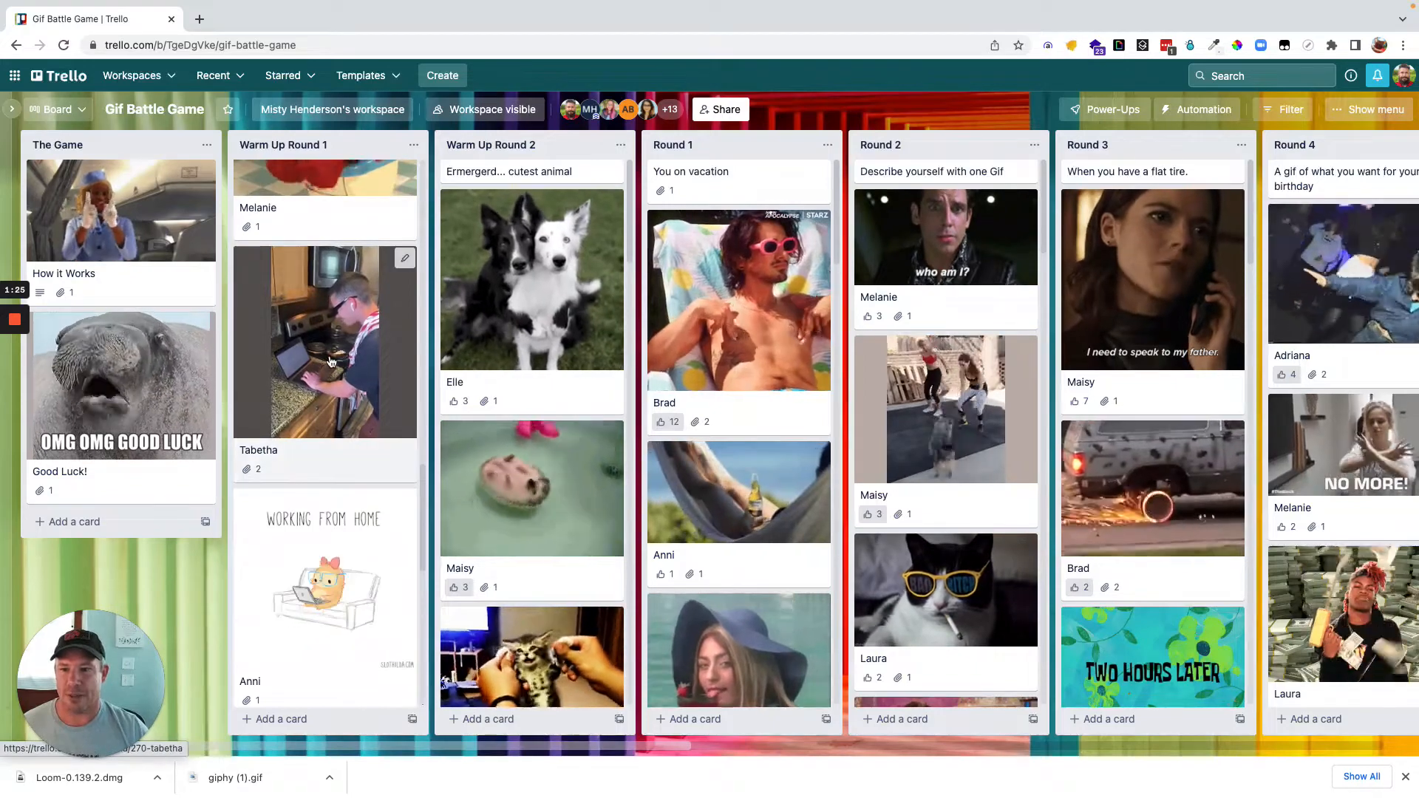
View Tabetha's Round 1 card and scroll to its attached GIF.
click(325, 362)
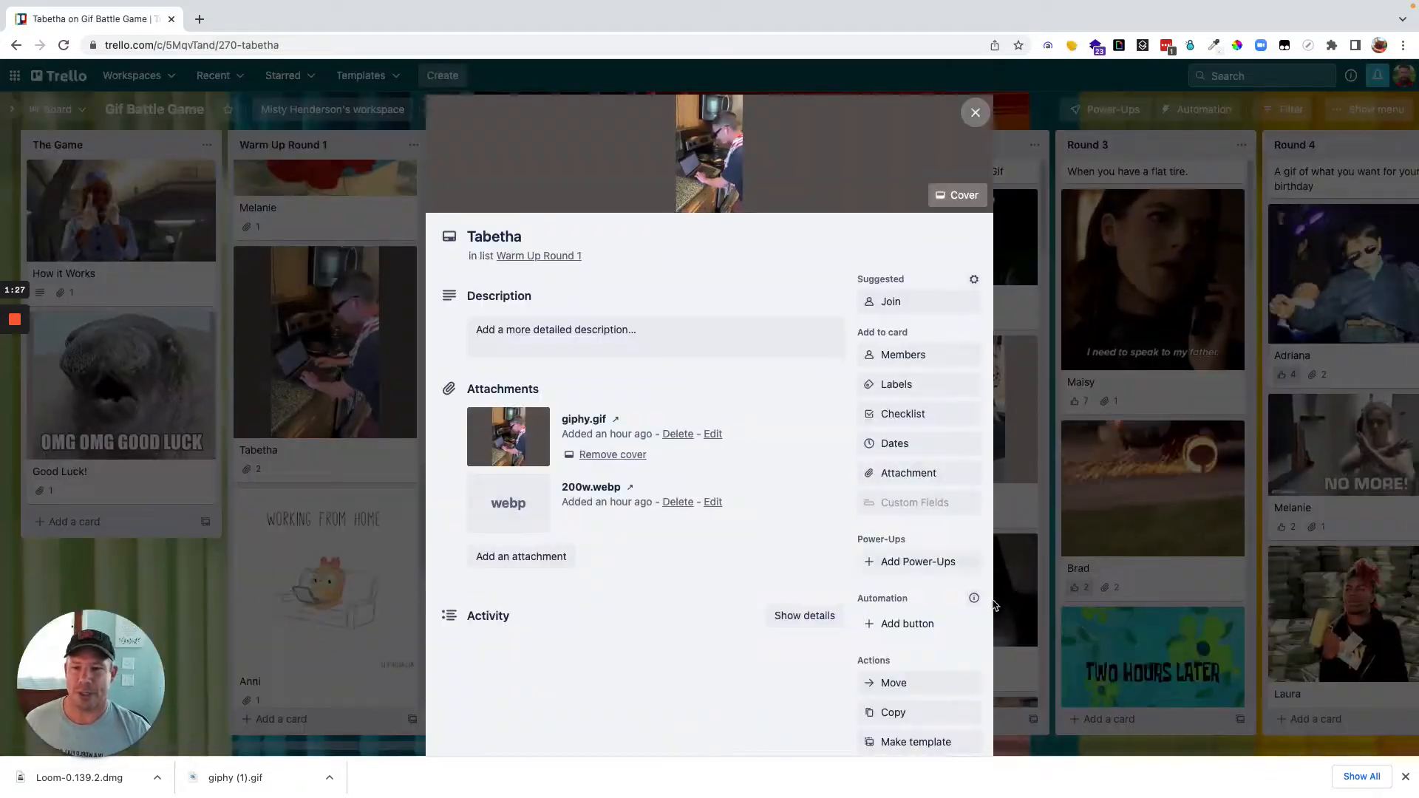
scroll(down, 3)
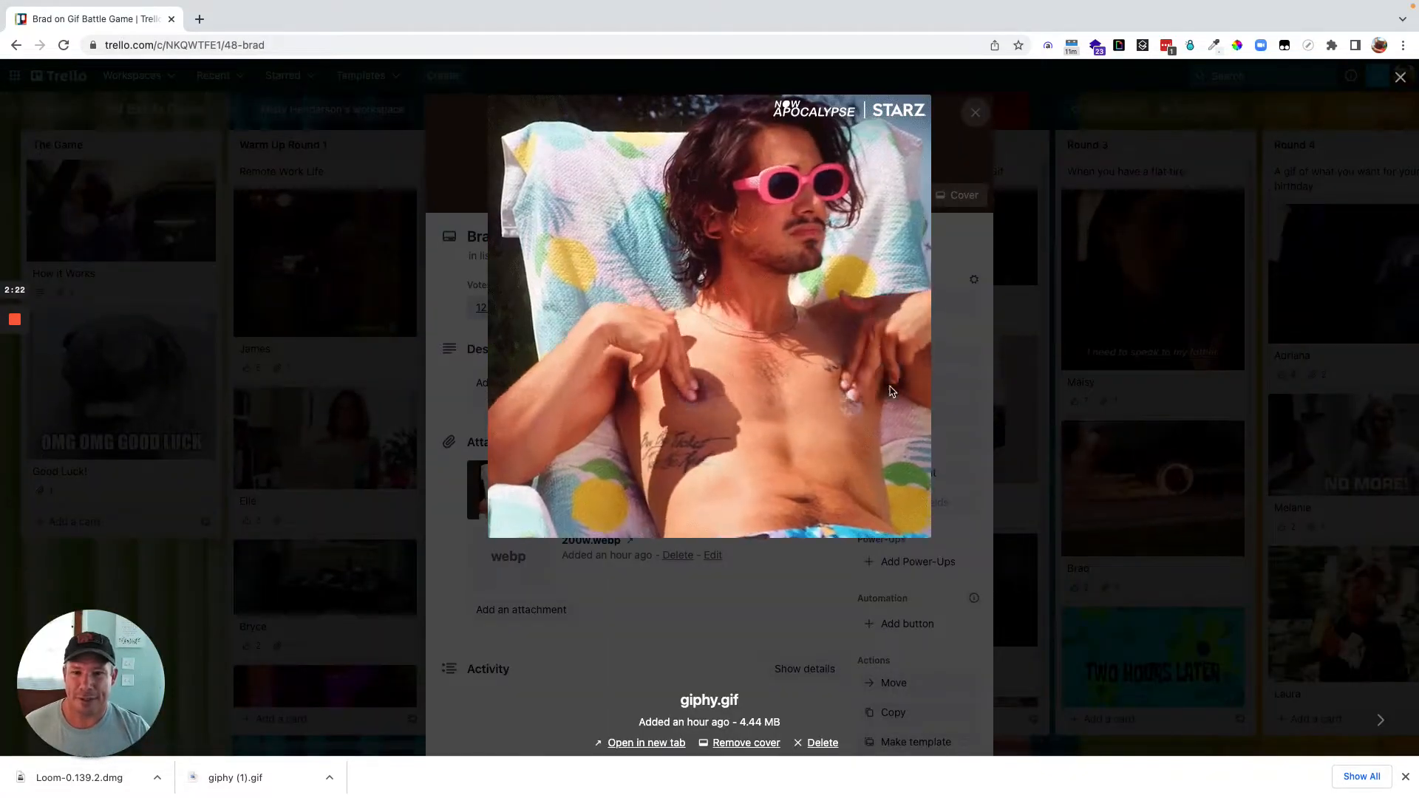
Close the enlarged GIF preview and Brad's card to return to the board.
click(975, 112)
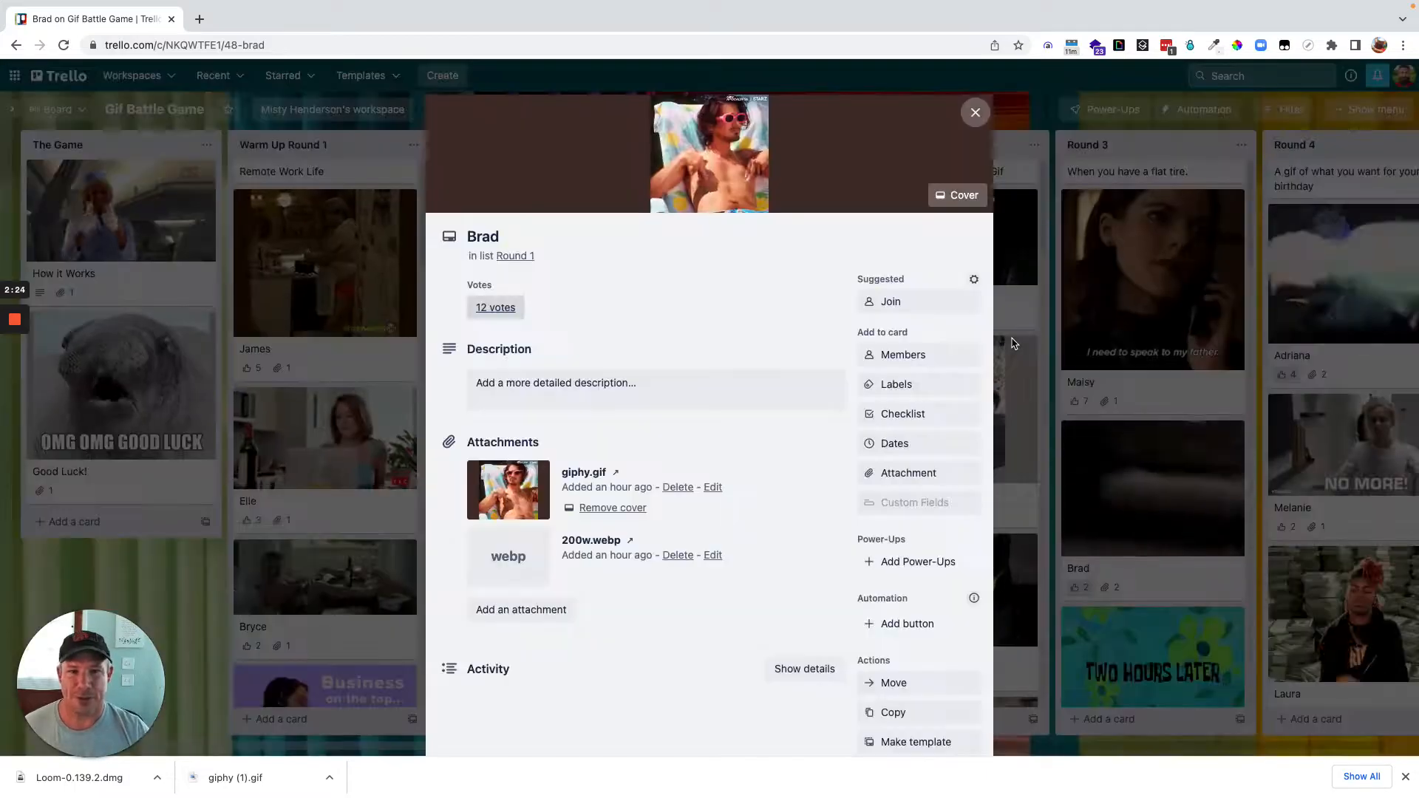
click(975, 112)
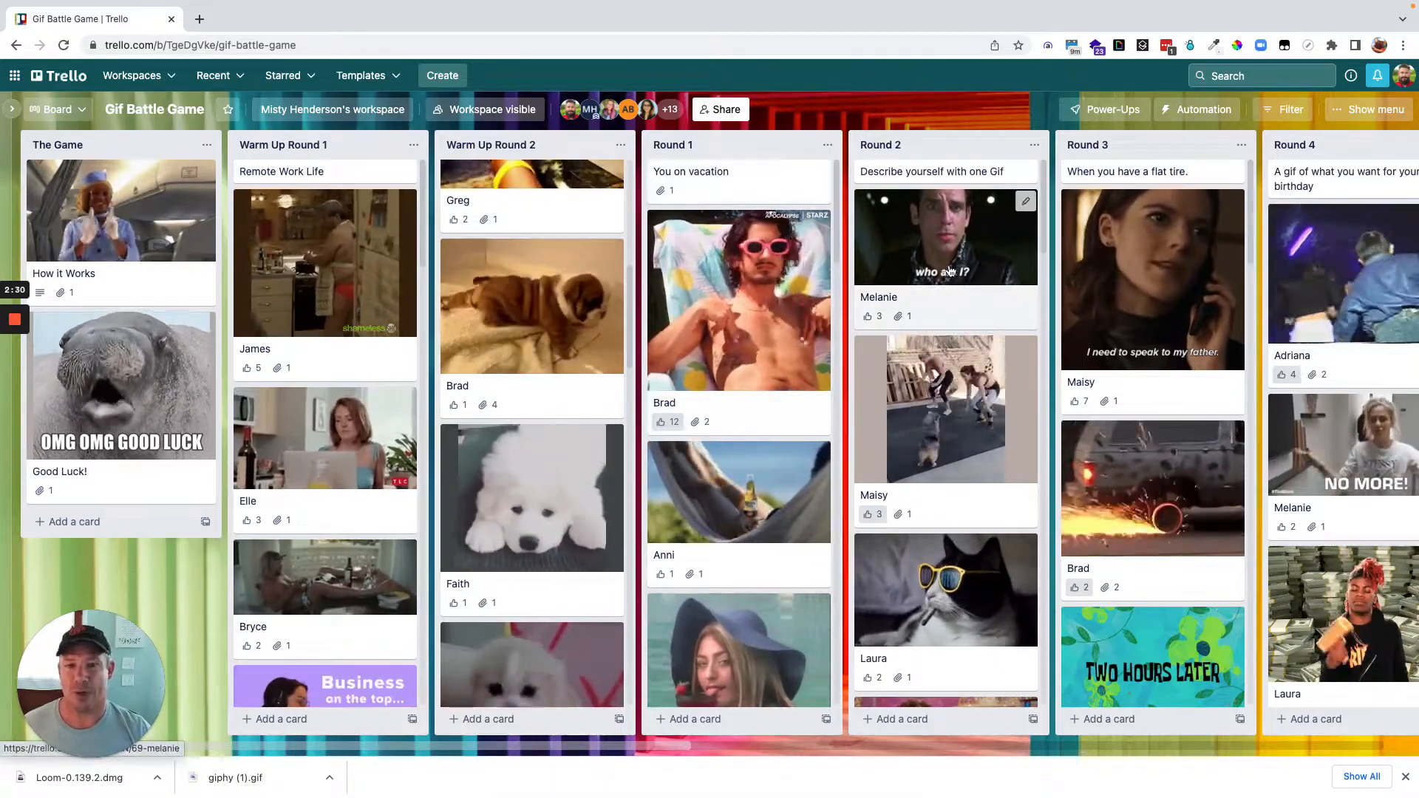
Scroll the board right to Rounds 4-6 and down through Round 4's entries.
scroll(right, 3)
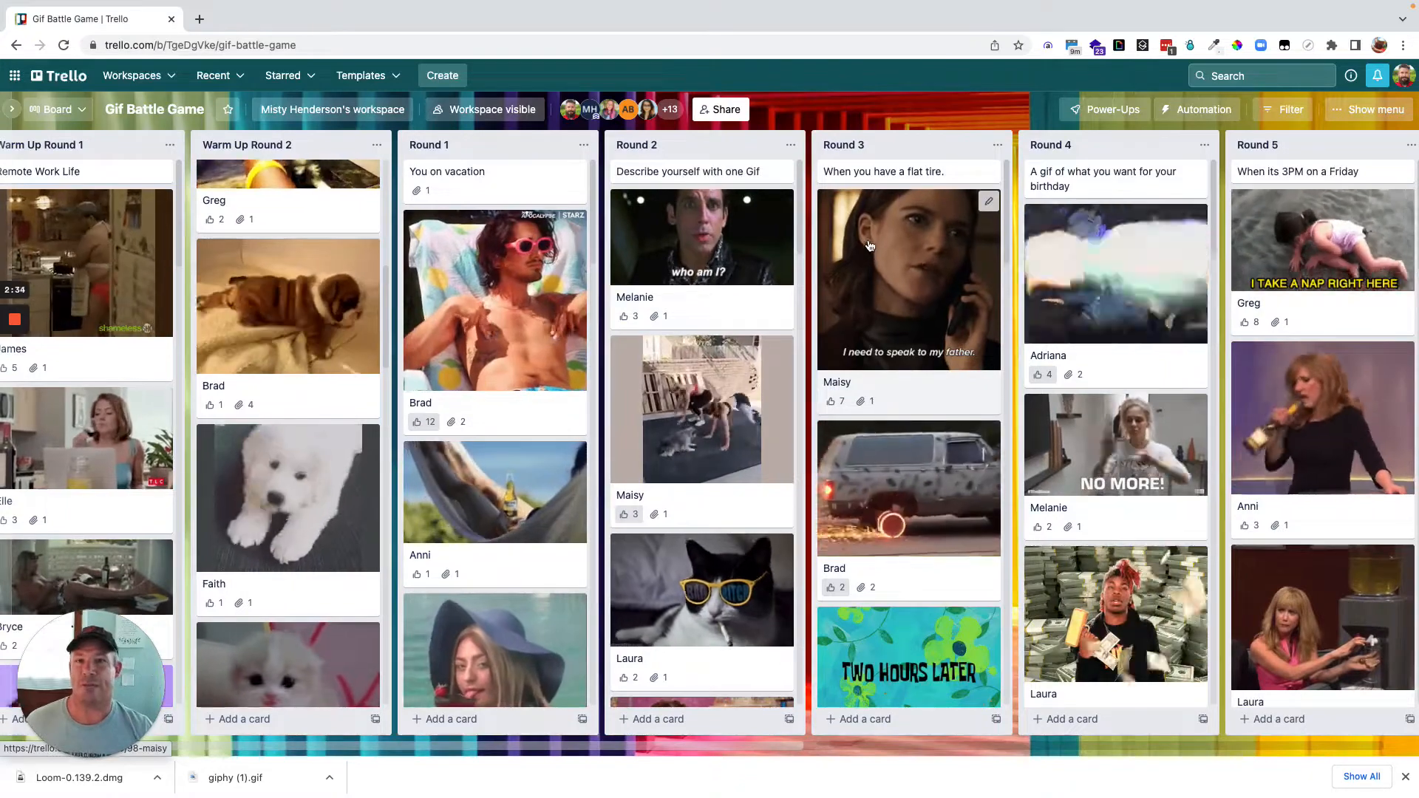
scroll(right, 3)
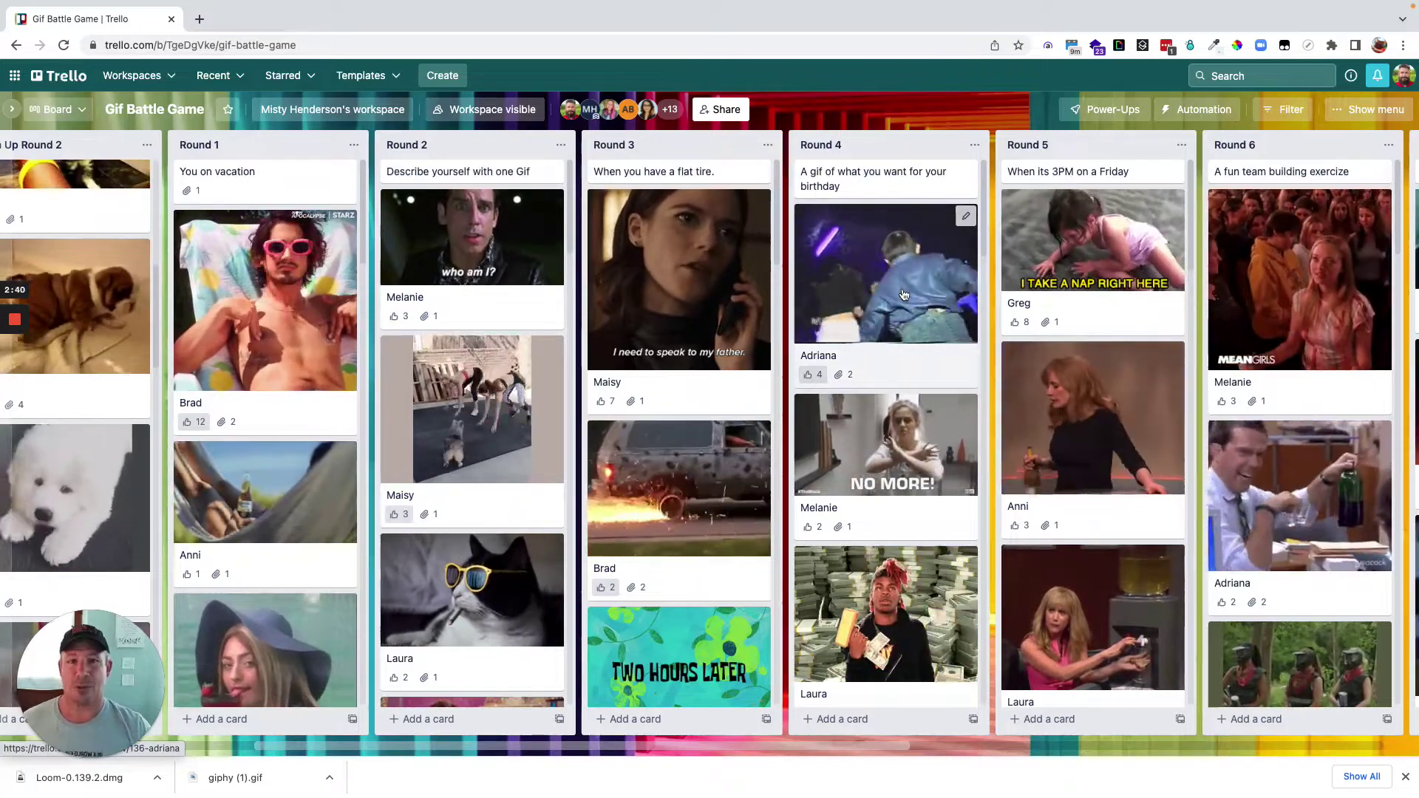
scroll(down, 3)
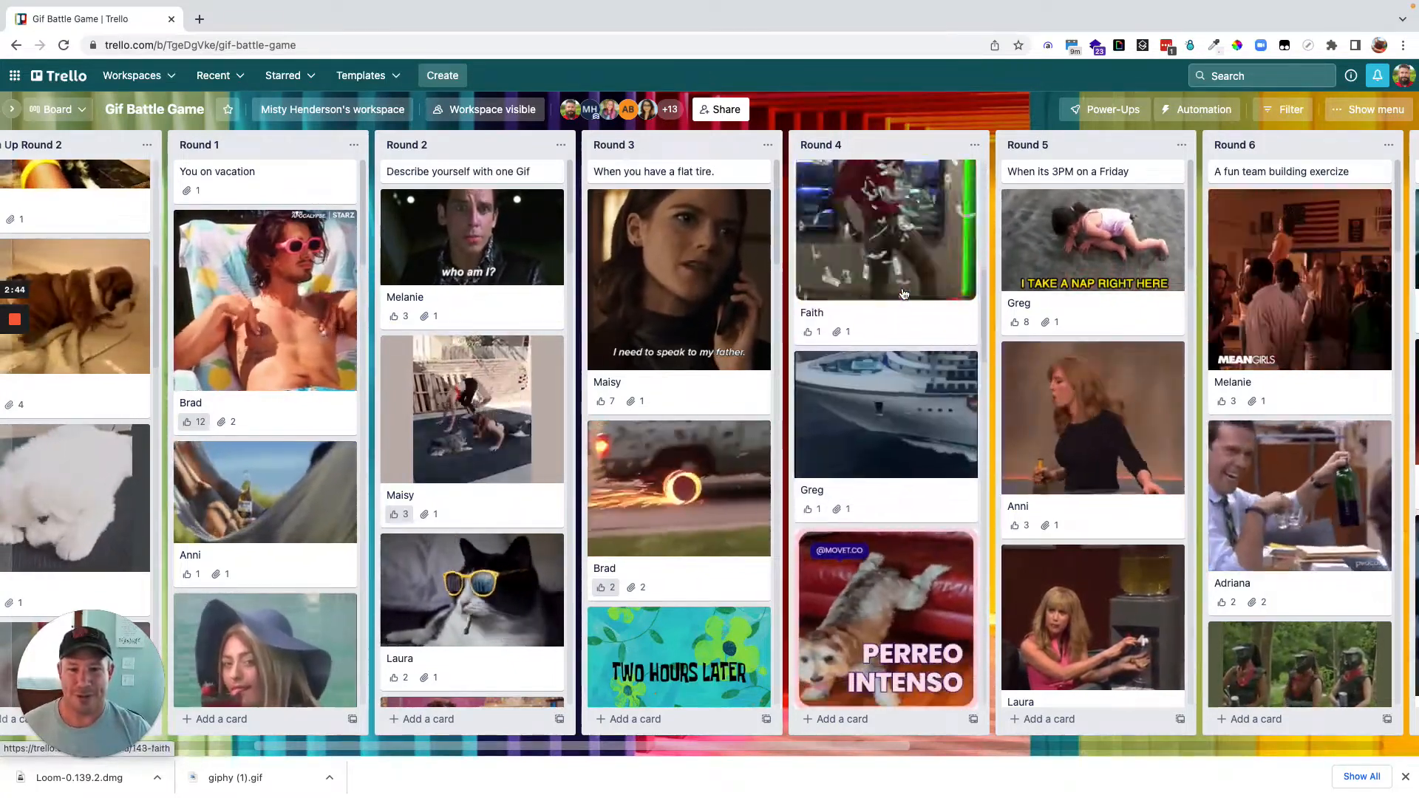
scroll(down, 3)
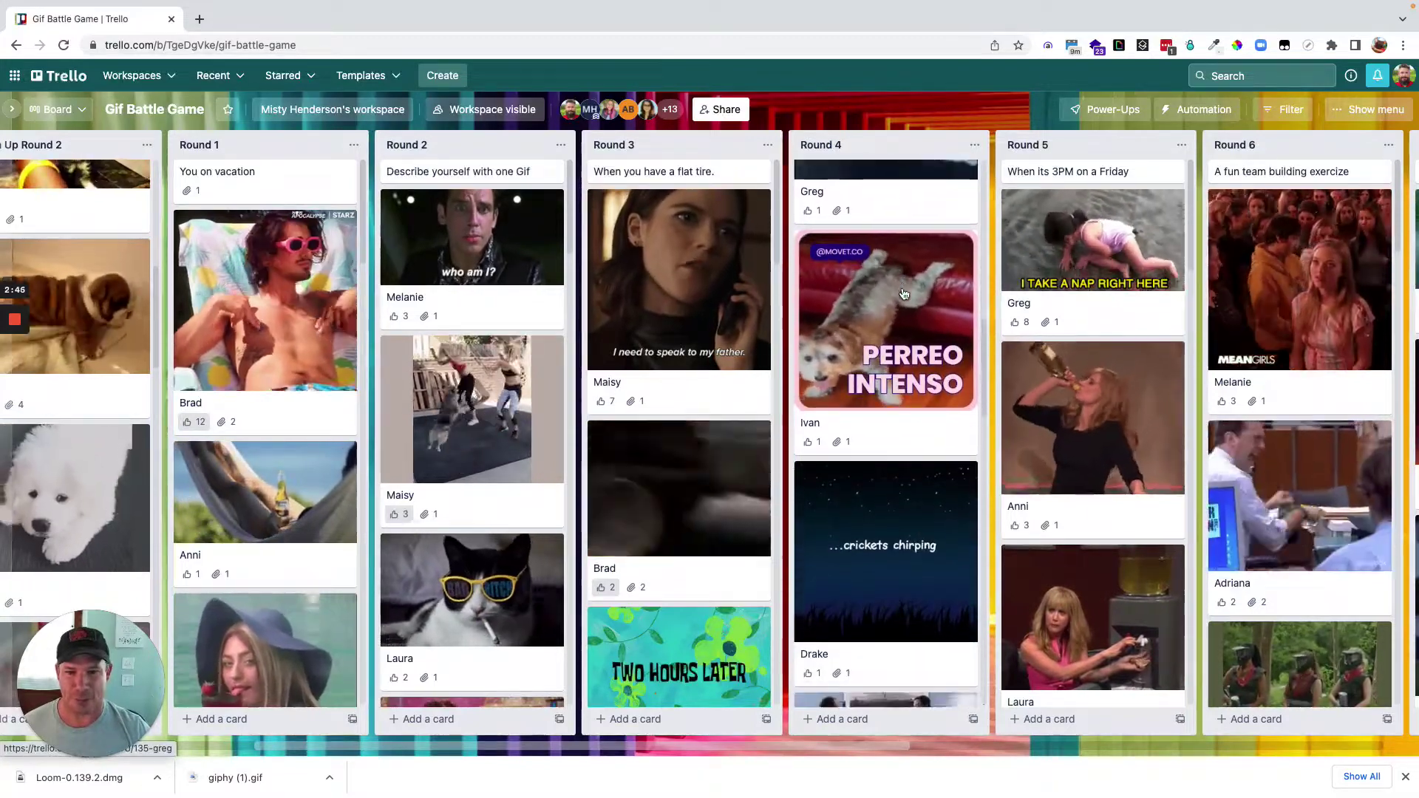